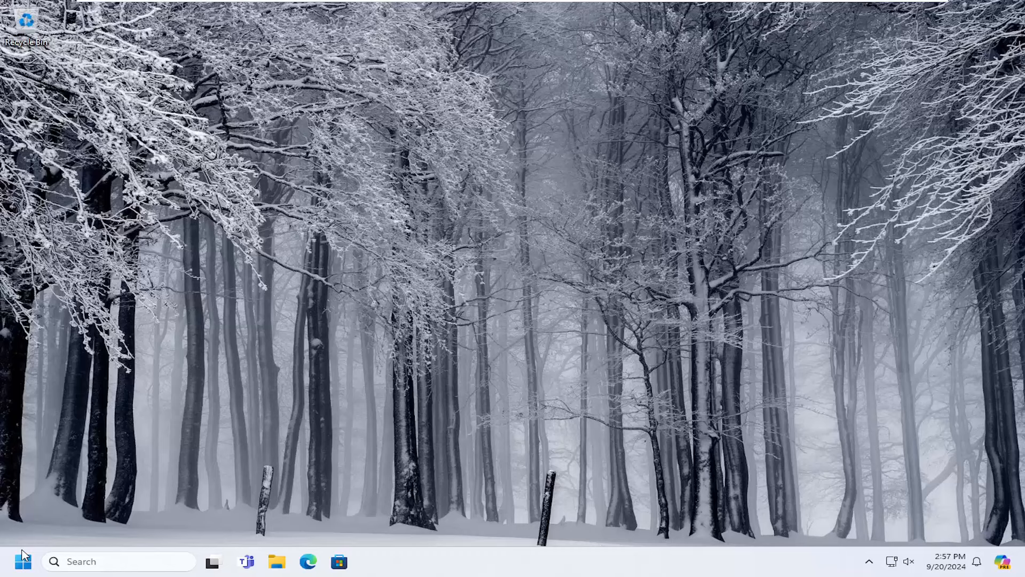
Search the Start menu for netplwiz to show its Run command.
left_click(21, 561)
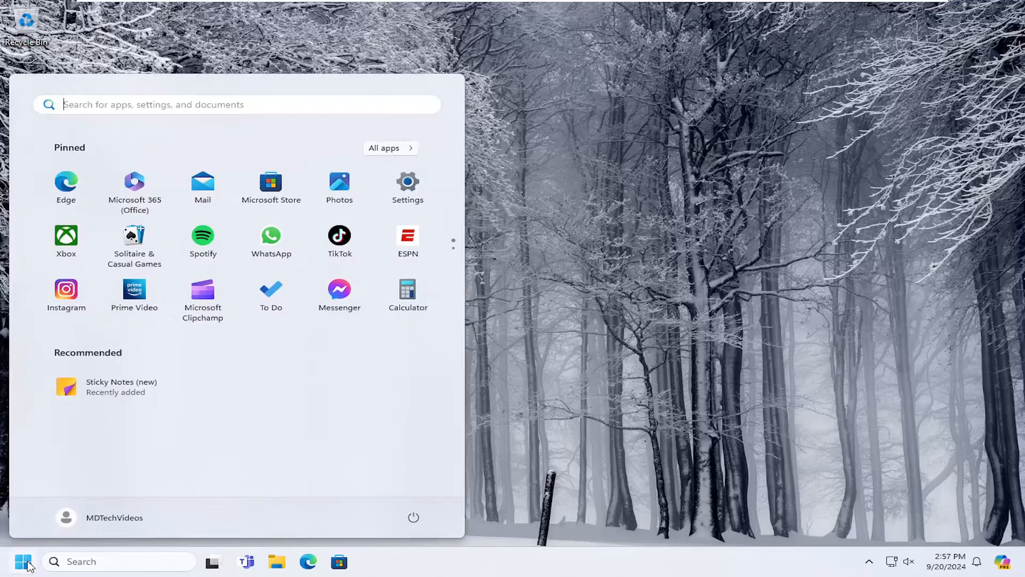
type("netplwiz")
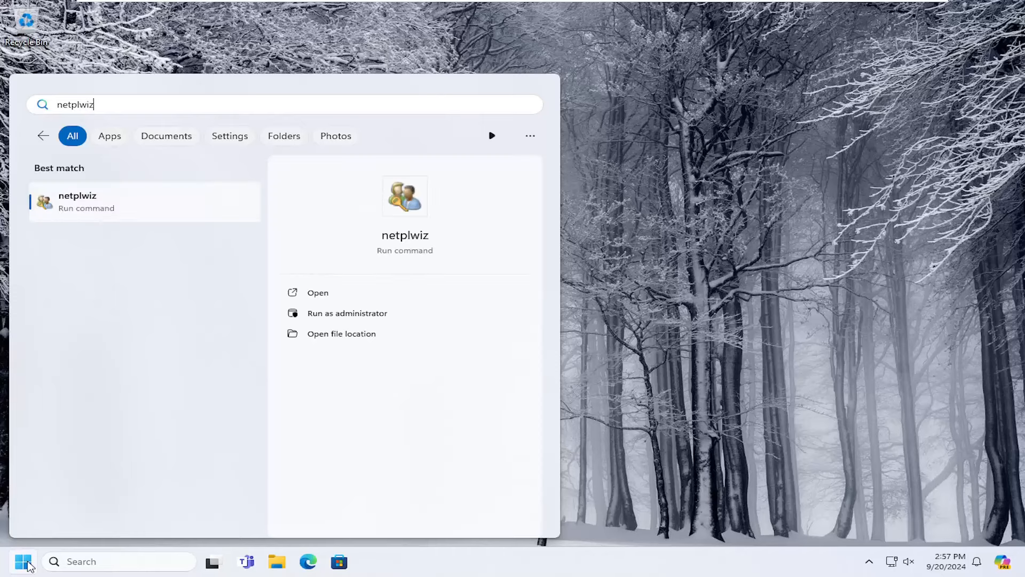
Launch netplwiz and centre the User Accounts window on screen.
left_click(317, 292)
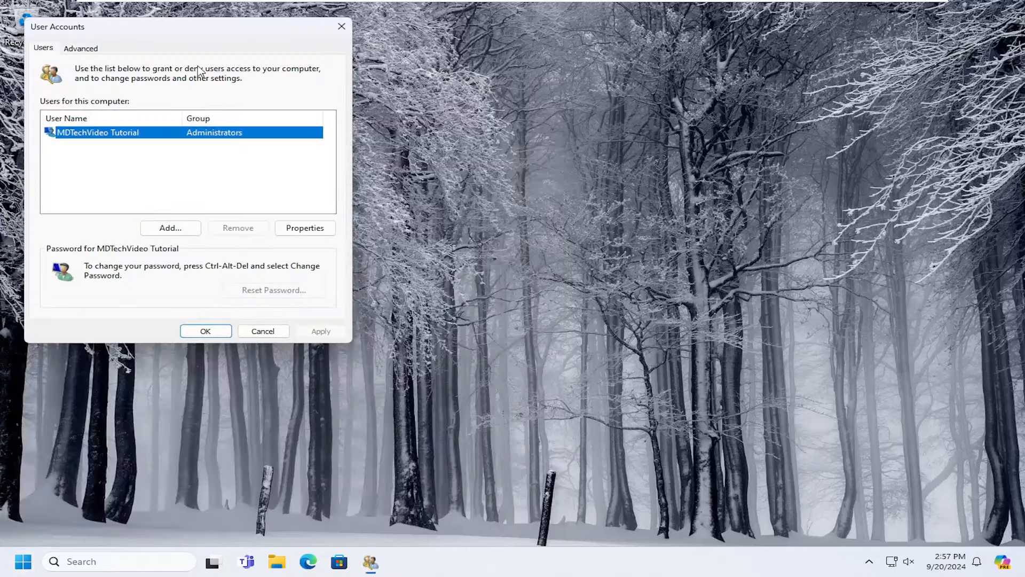
left_click_drag(187, 27, 538, 91)
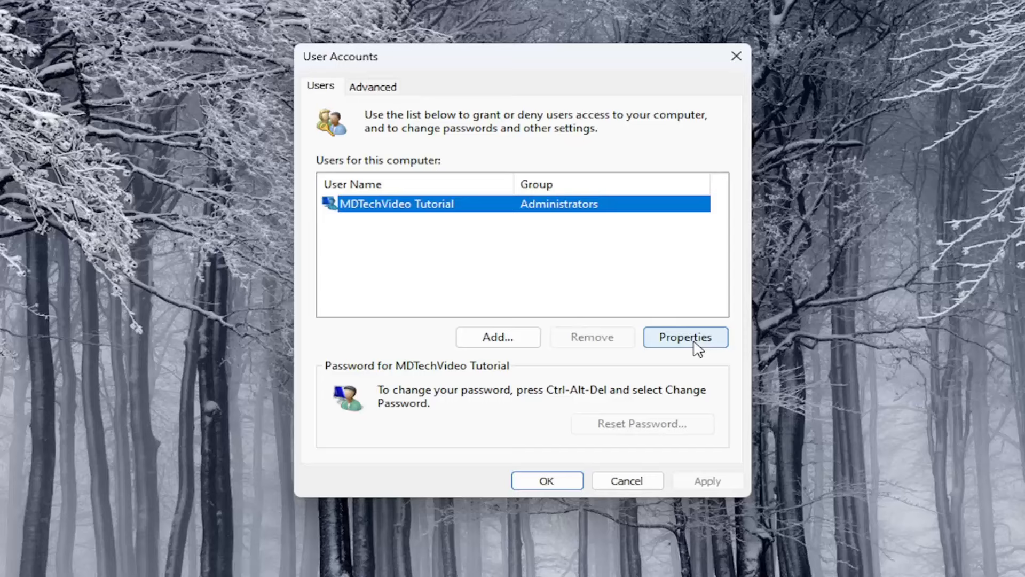
Confirm the MDTechVideo Tutorial account's Properties, then close User Accounts to the desktop.
left_click(685, 337)
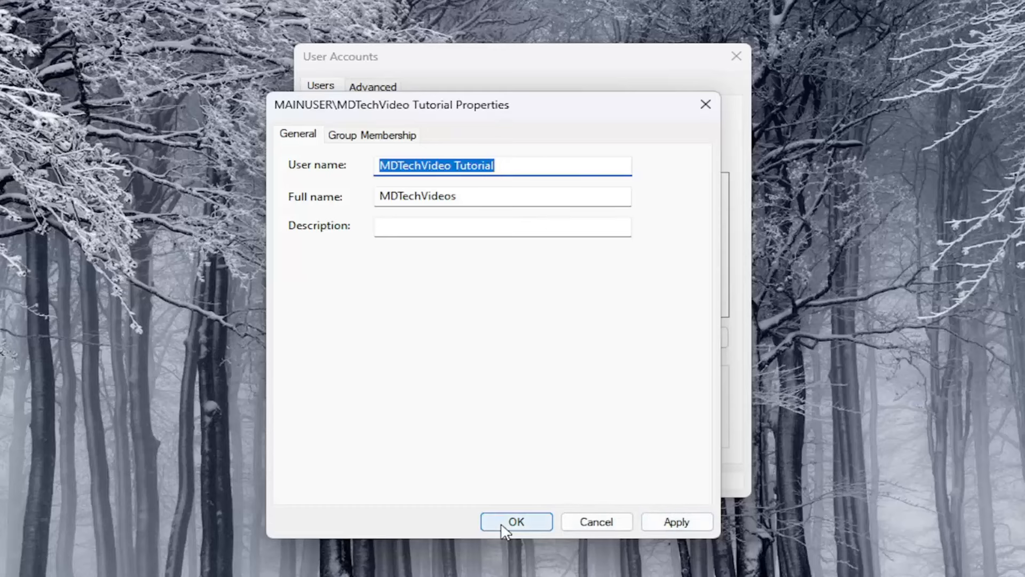
left_click(516, 521)
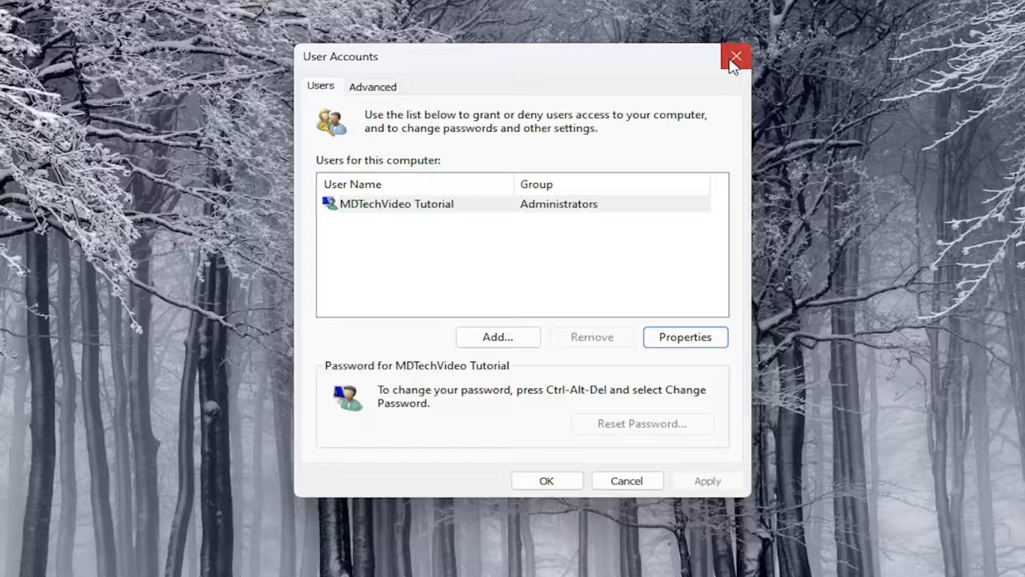
left_click(734, 56)
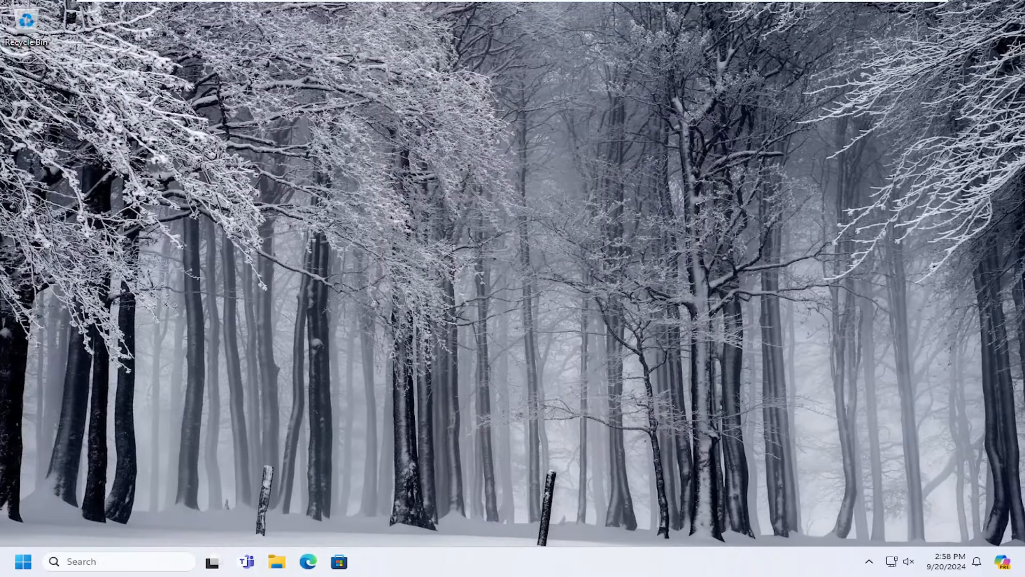